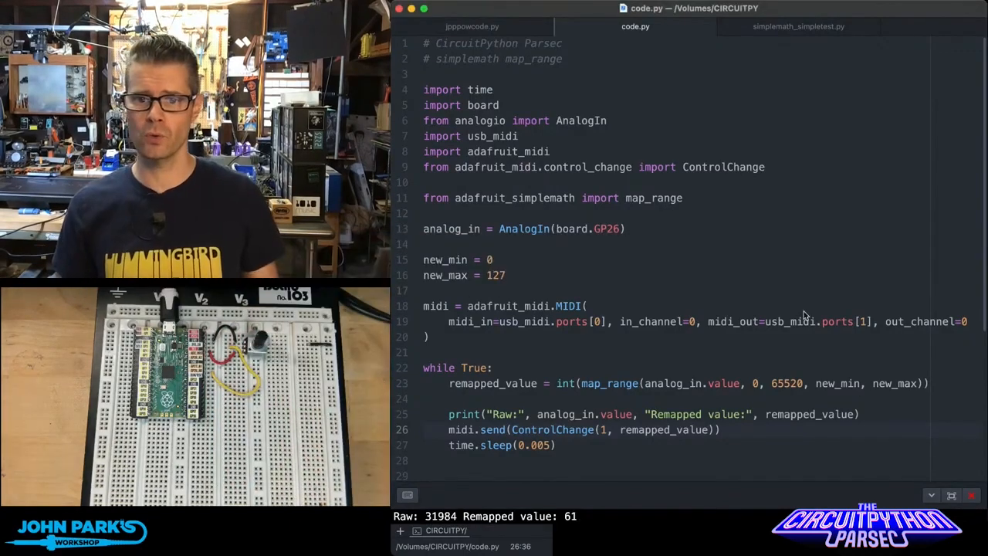
mouse_move(516, 108)
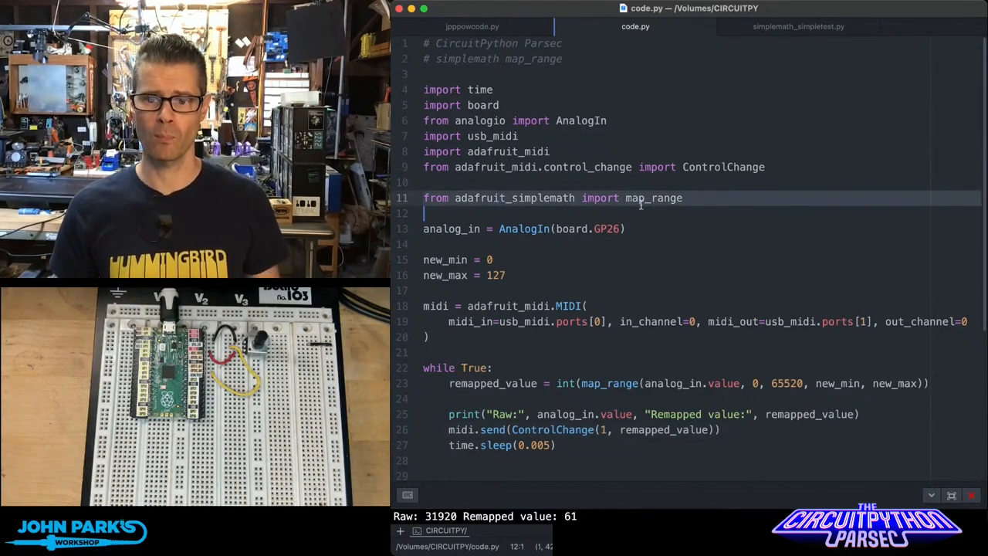
left_click(585, 352)
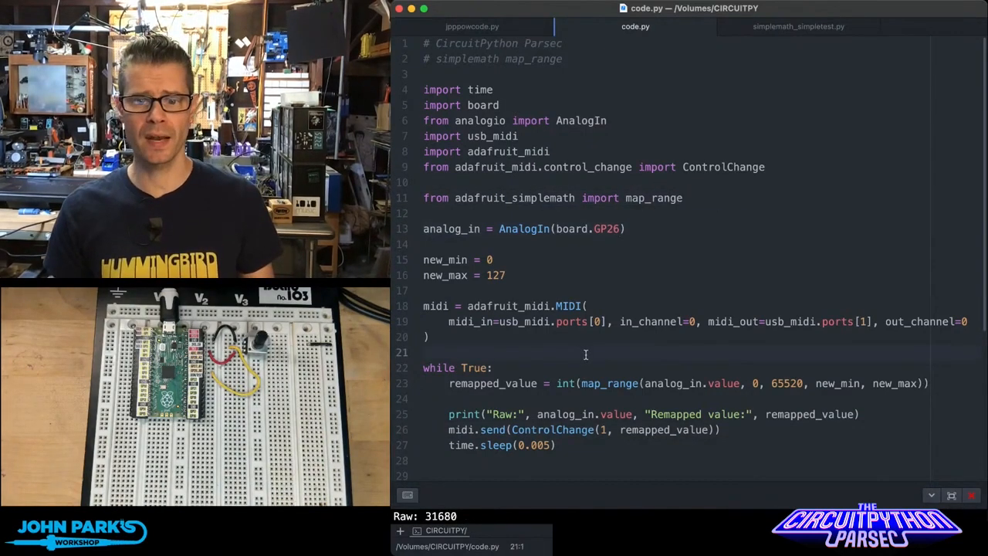
left_click(528, 382)
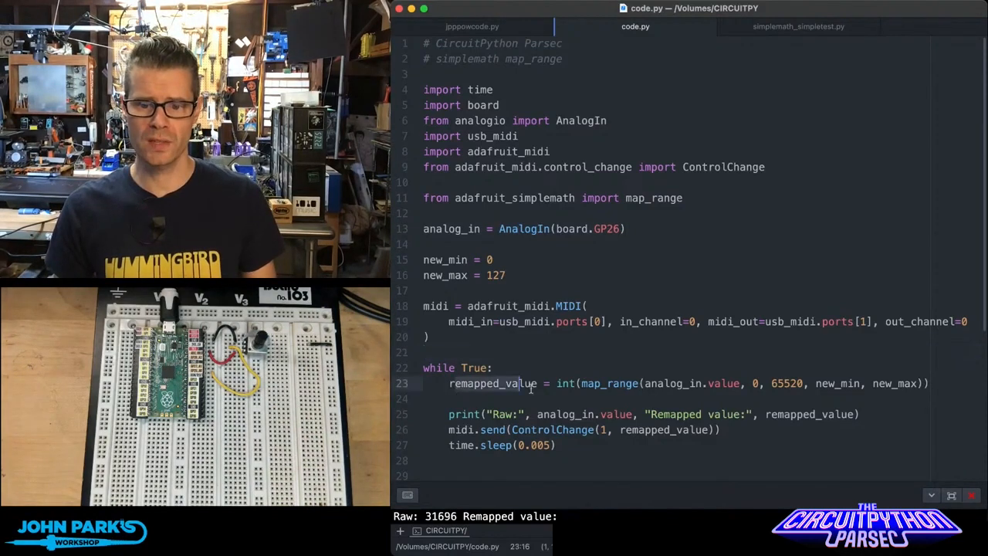